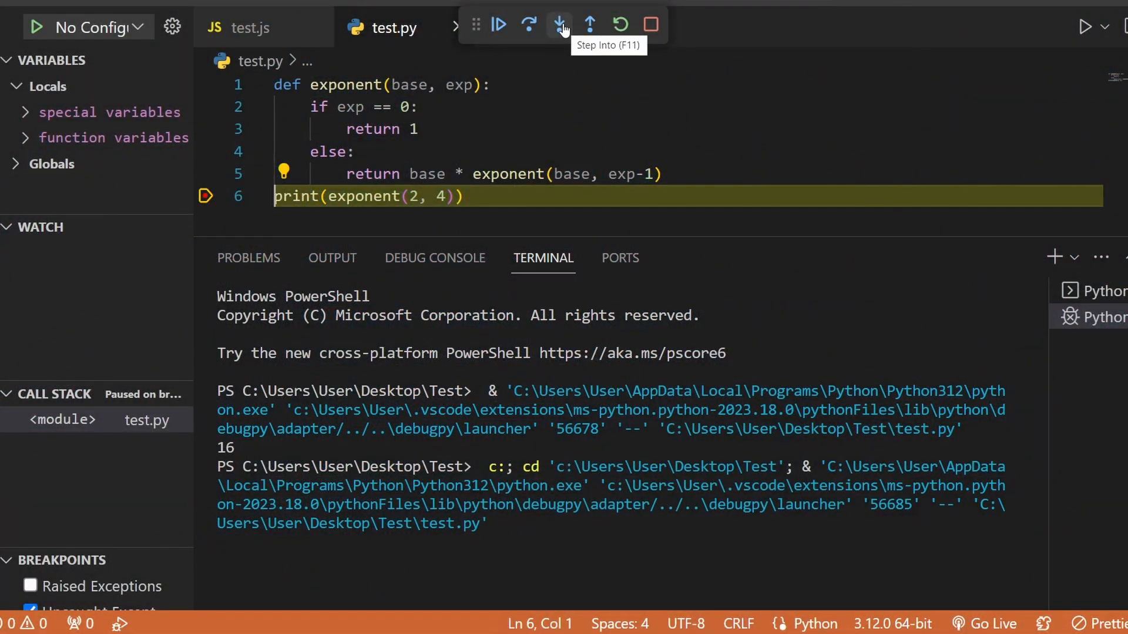
Step: Step into exponent(2, 4) with F11, pausing on line 5 with base 2 and exp 4 as locals
click(559, 24)
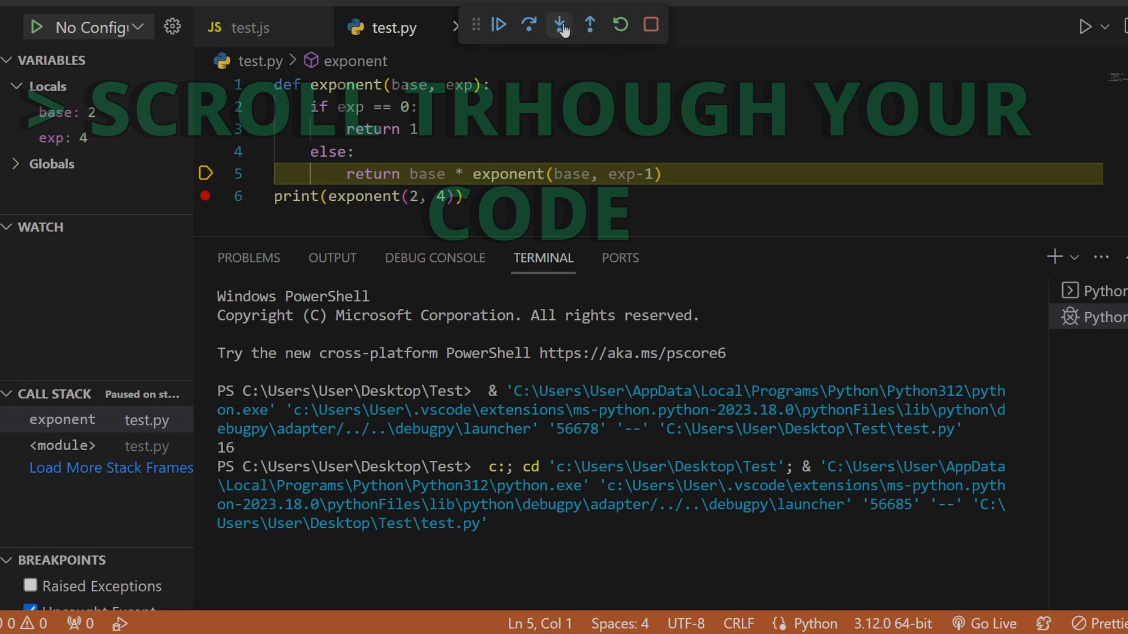
click(558, 23)
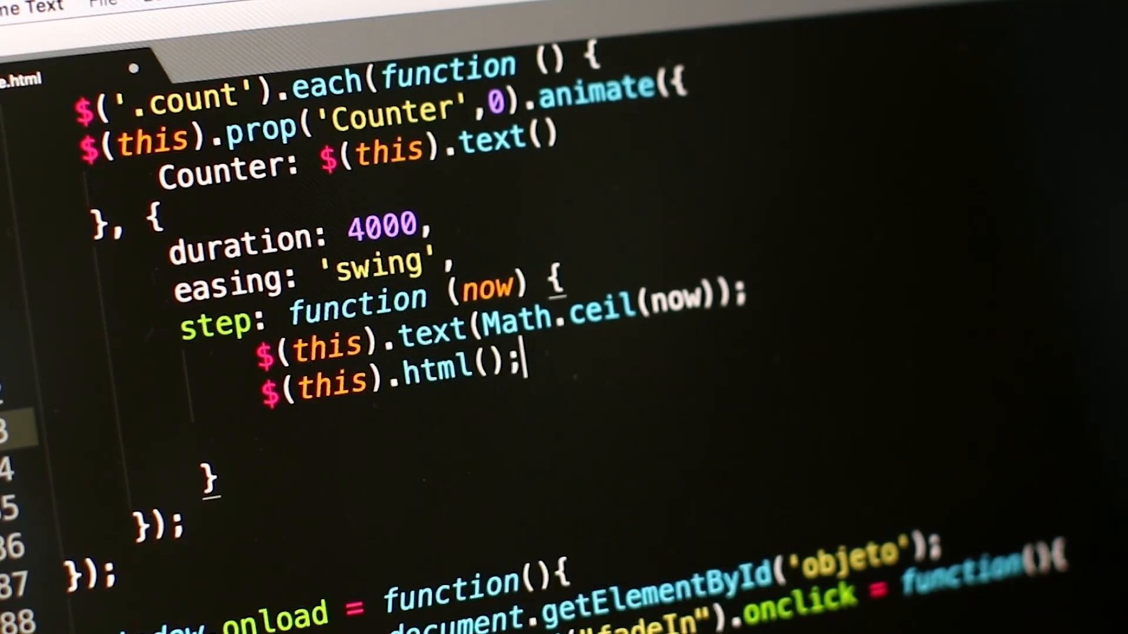
text(text)
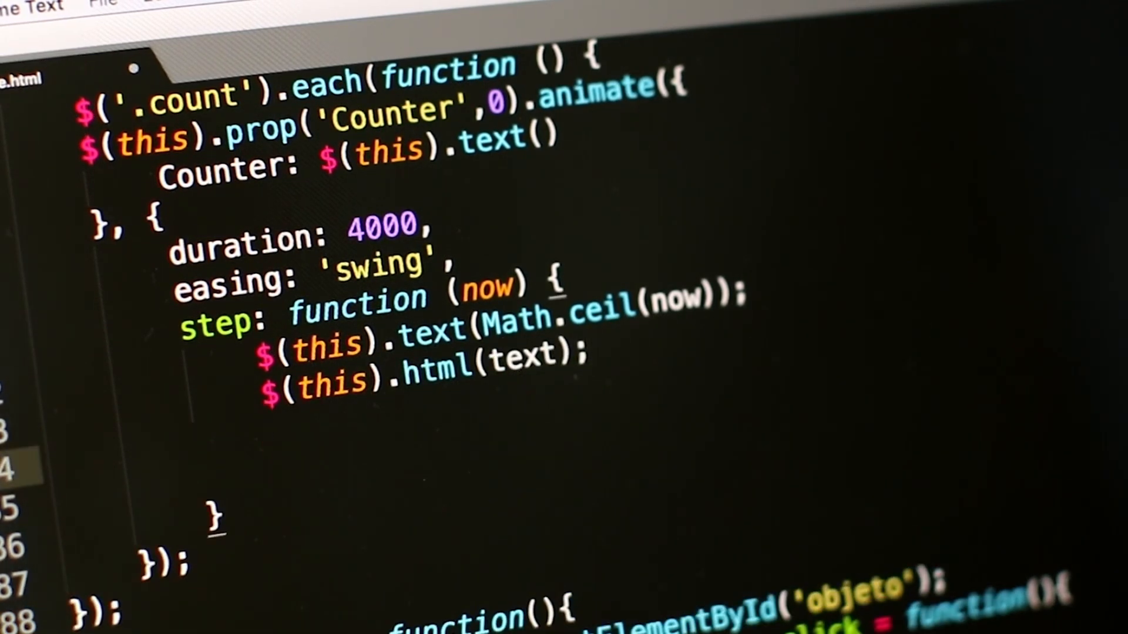